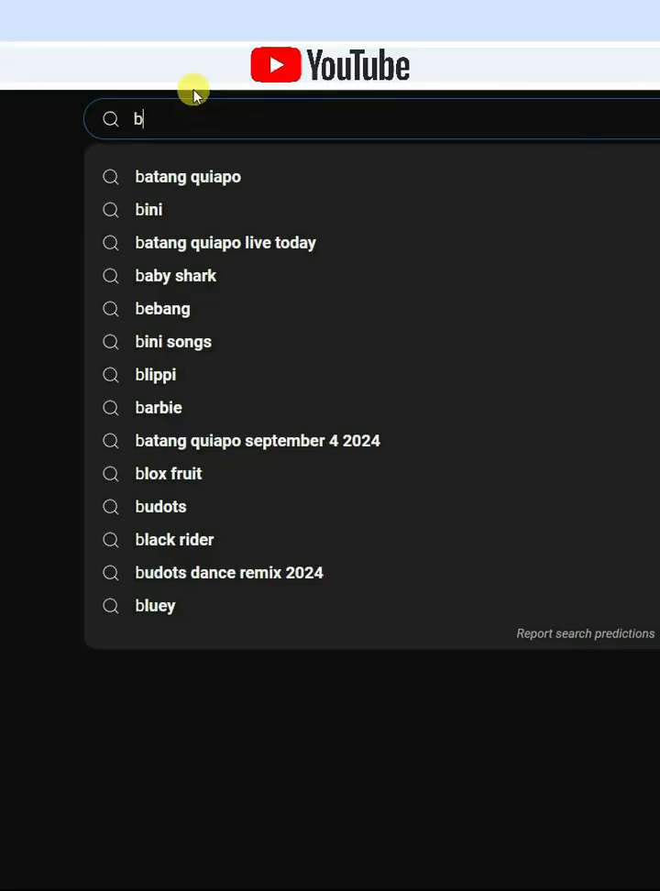
Search YouTube for 'big smile editing' and open the Big Smile Editing channel.
type("ig smile editing")
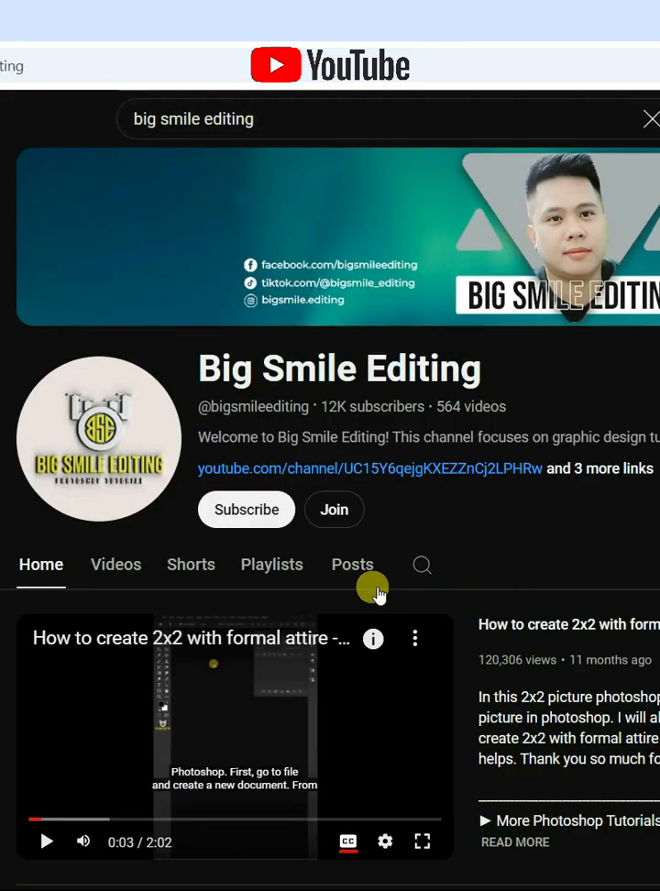
left_click(245, 508)
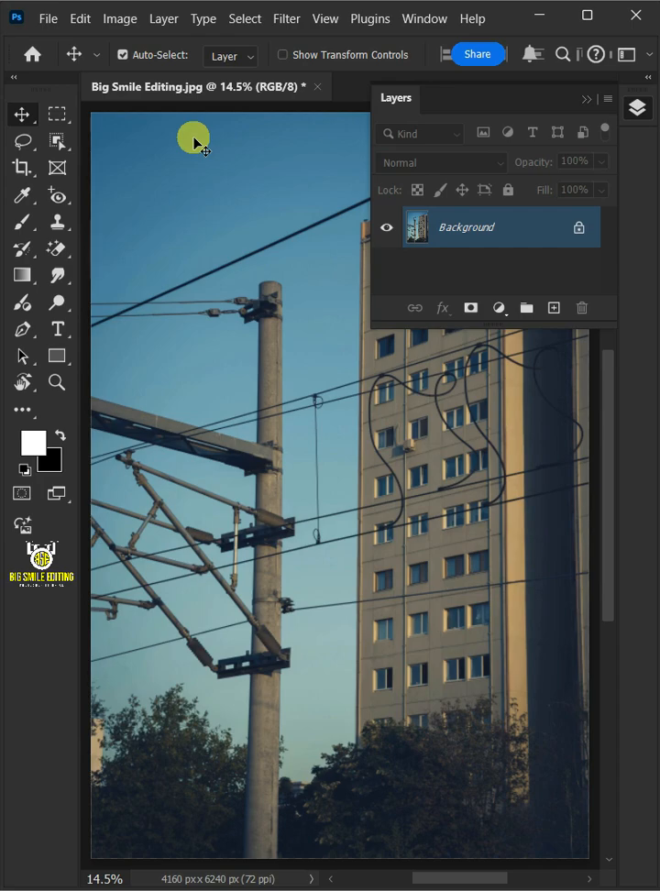
mouse_move(550, 239)
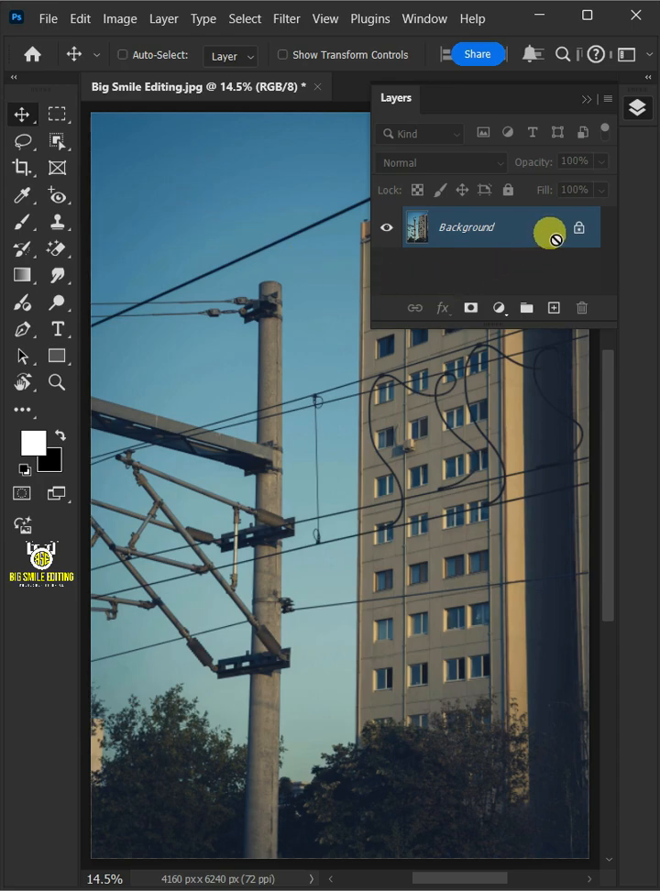
Duplicate the Background layer as a new layer named 'Remove Power Lines'.
left_click(554, 307)
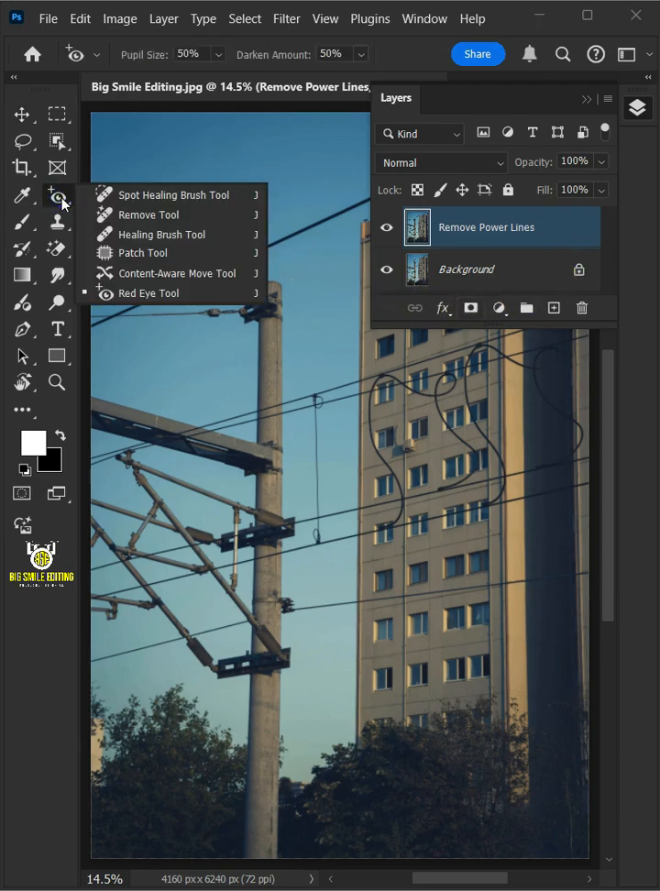
Use the Remove Tool in Auto mode with Find distractions > Wires and cables.
left_click(149, 215)
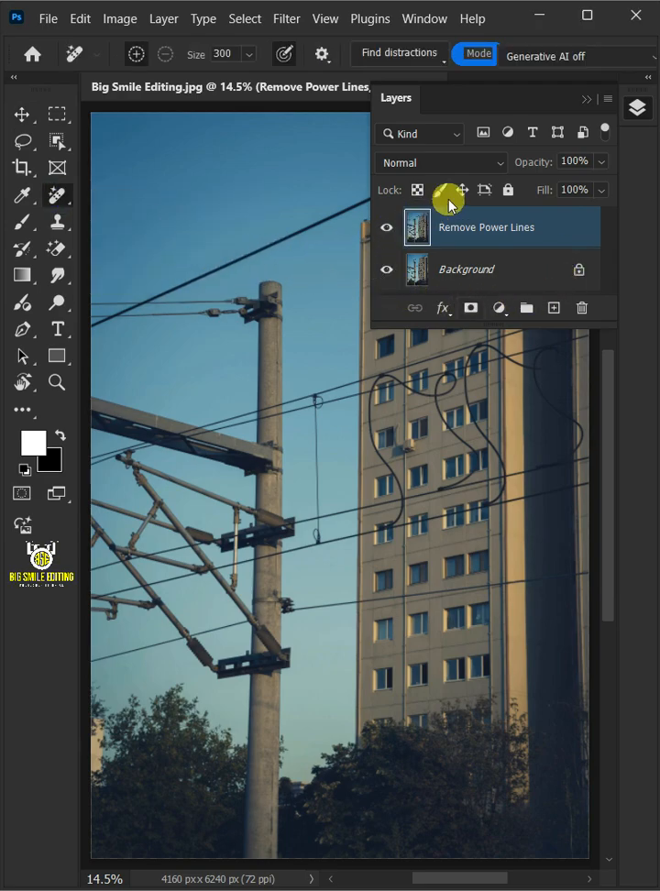
left_click(577, 56)
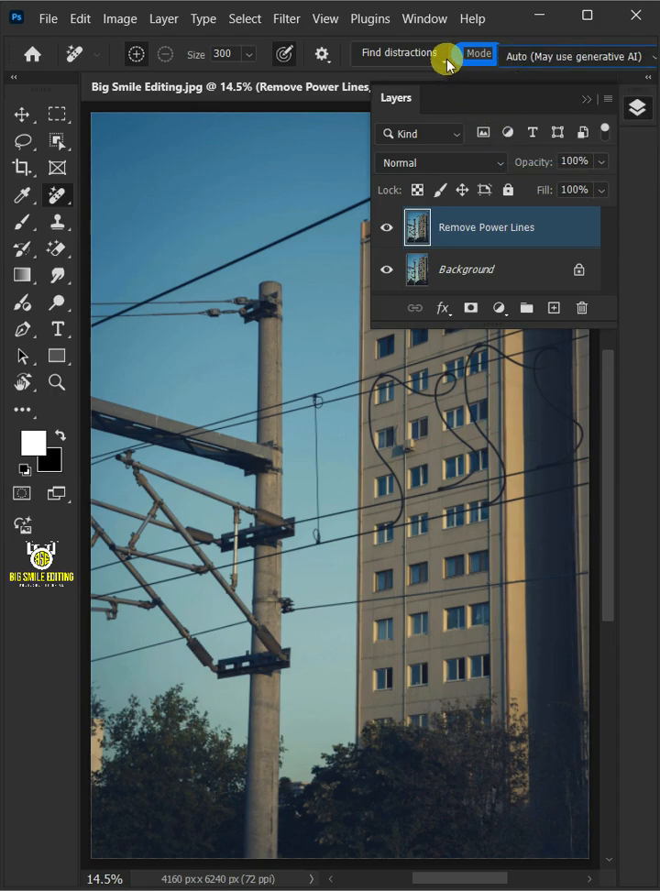
left_click(478, 54)
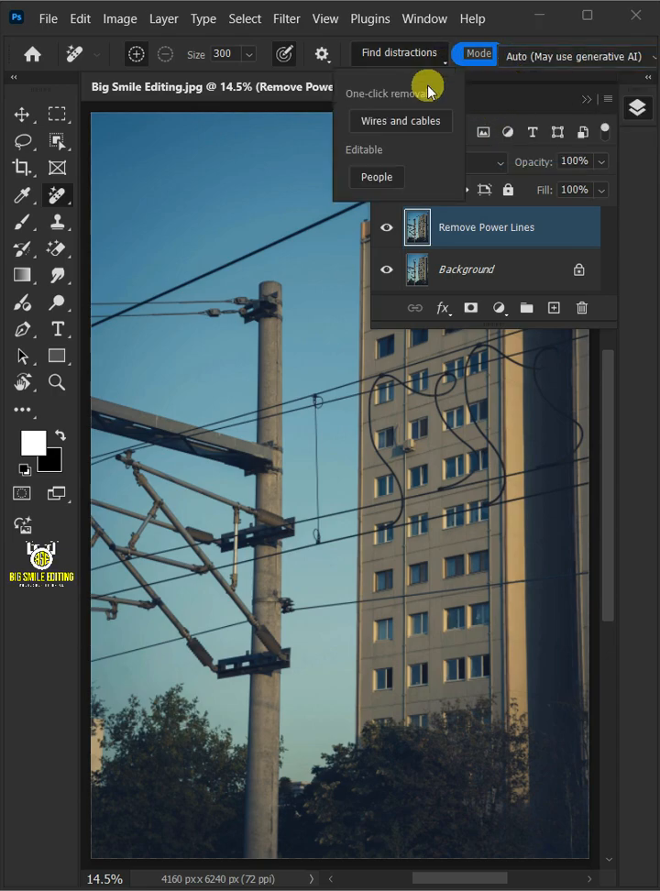
left_click(400, 120)
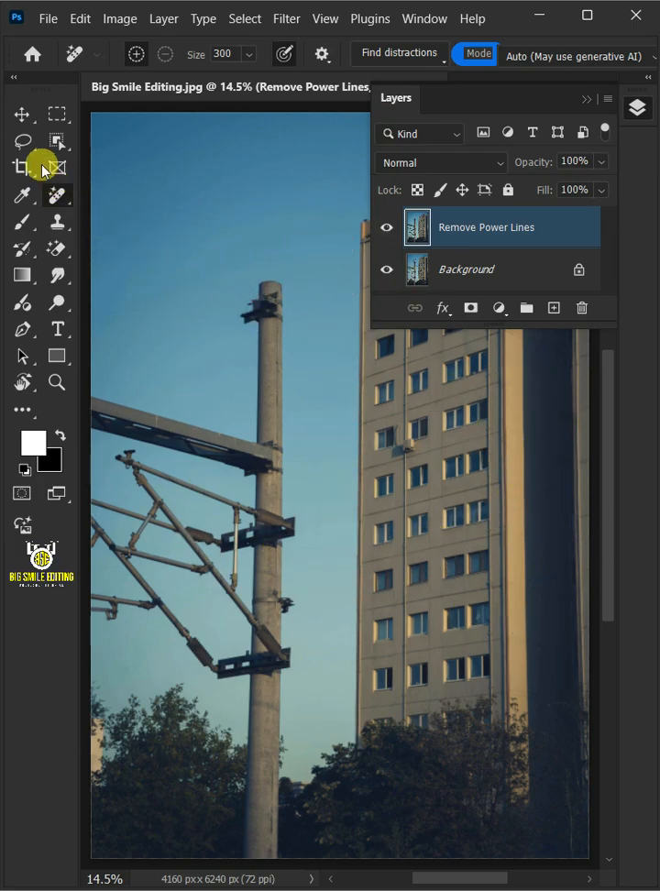
Lasso the electric pole and crossarms, then erase them with the Remove Tool.
left_click(23, 141)
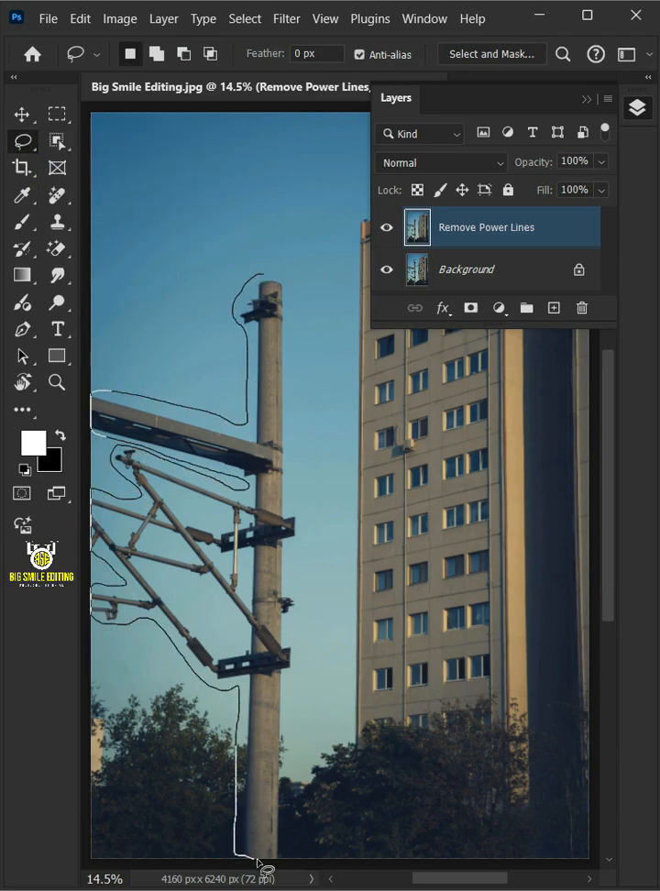
left_click(57, 194)
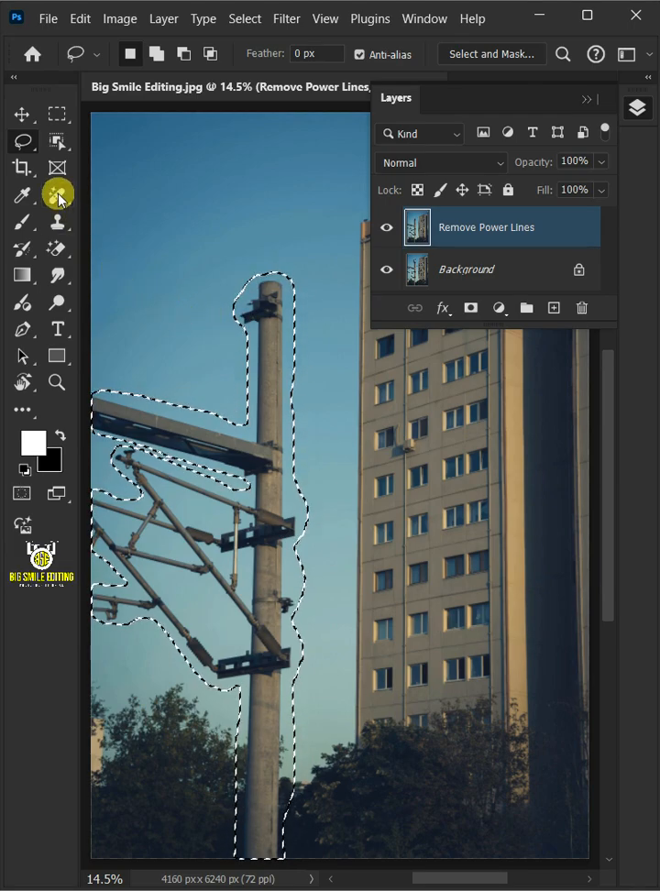
left_click(58, 194)
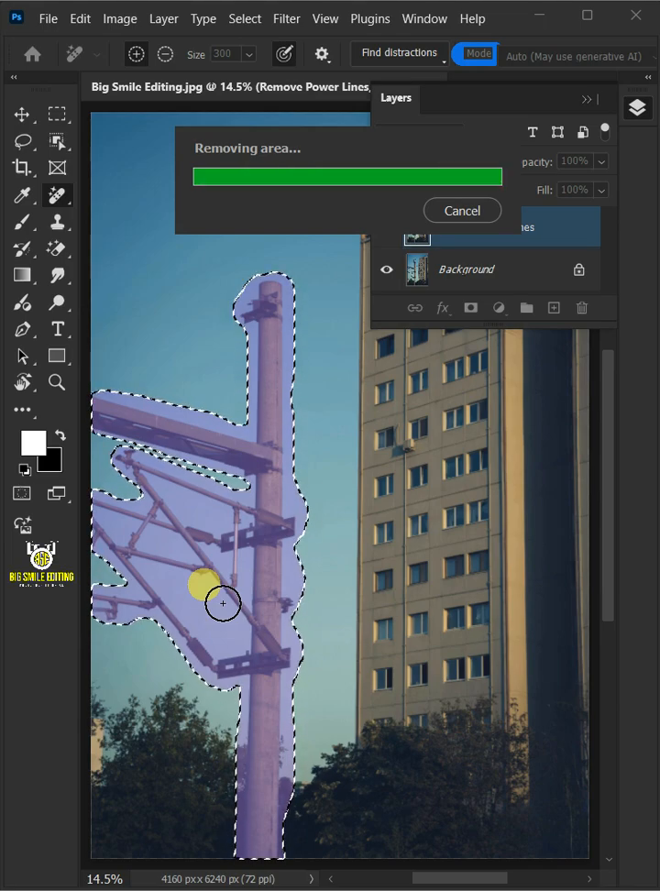
left_click(244, 18)
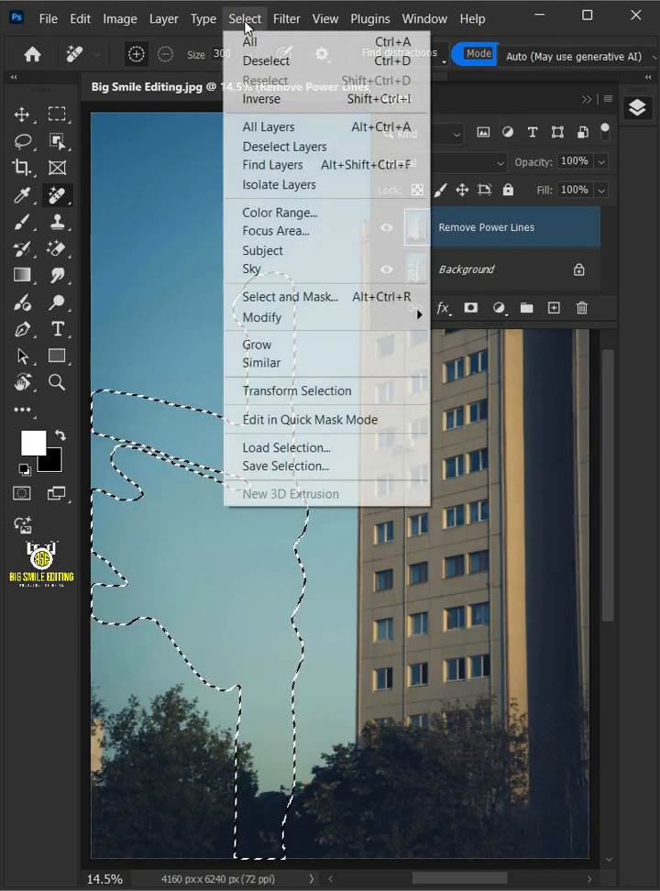
mouse_move(265, 60)
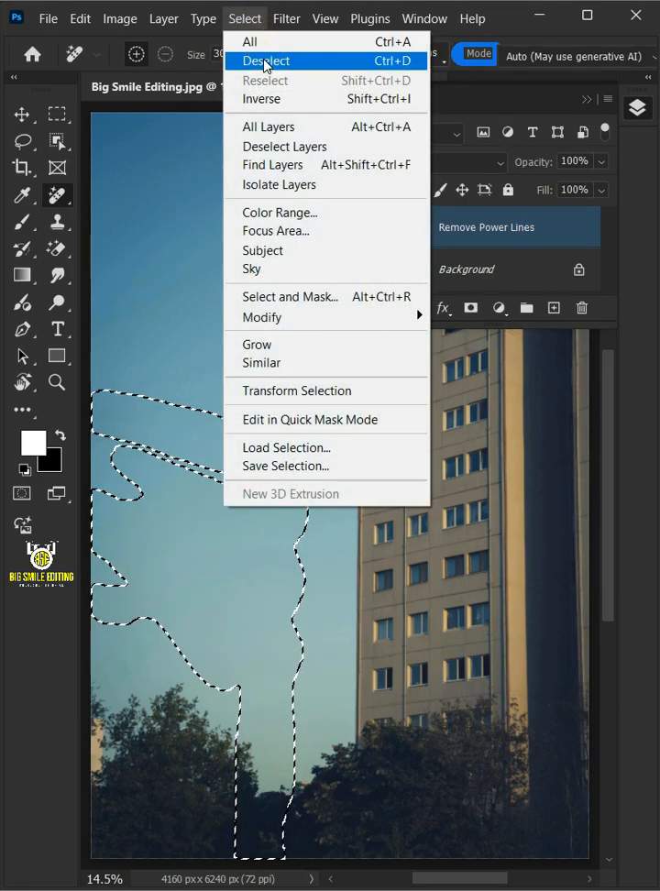
Deselect the lasso outline around the removed pole area.
left_click(265, 61)
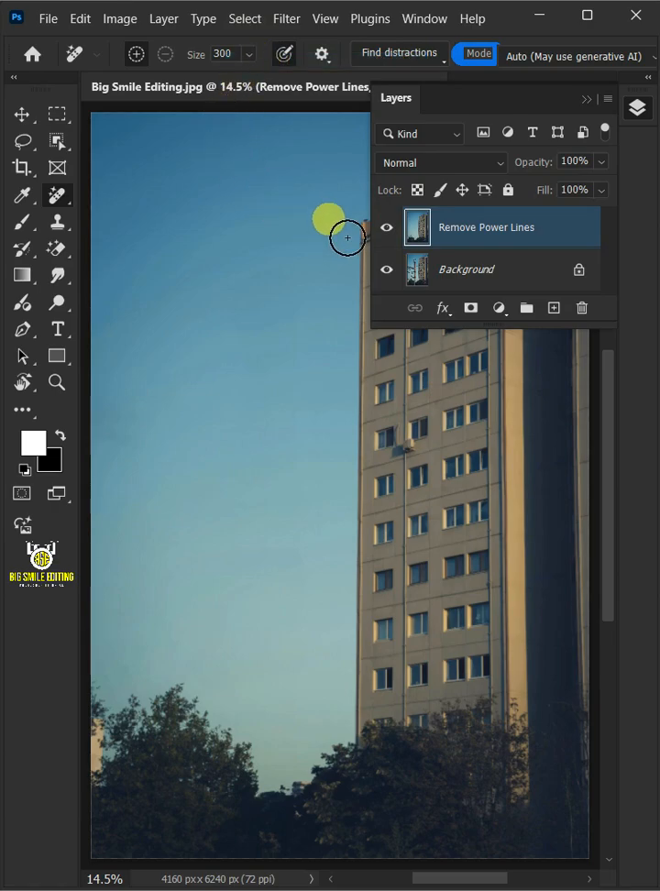